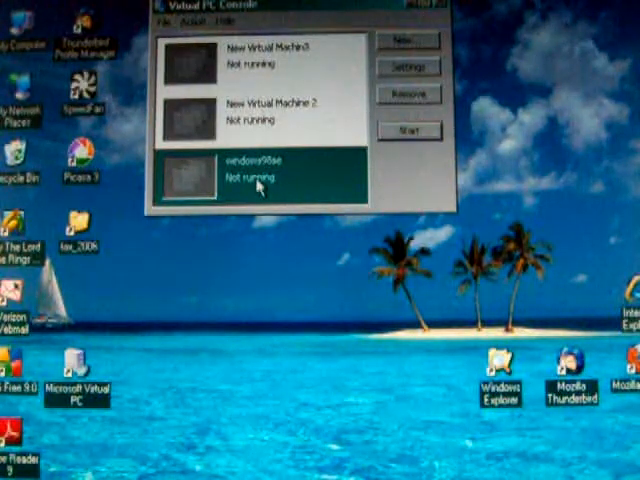
# Start the windows98se virtual machine and let Windows 98 boot to its desktop.
pyautogui.click(402, 130)
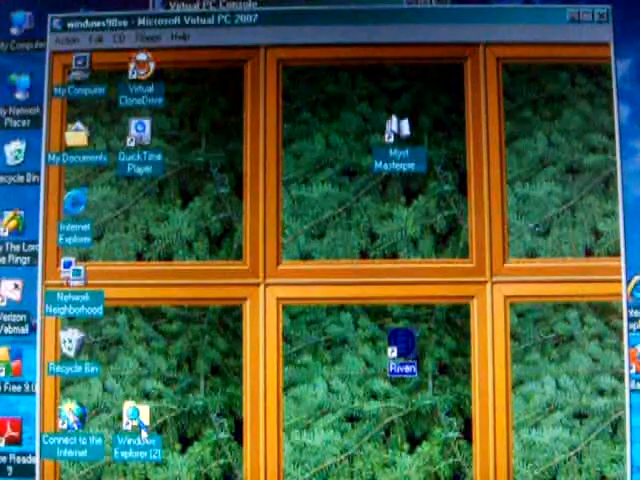
pyautogui.doubleClick(136, 420)
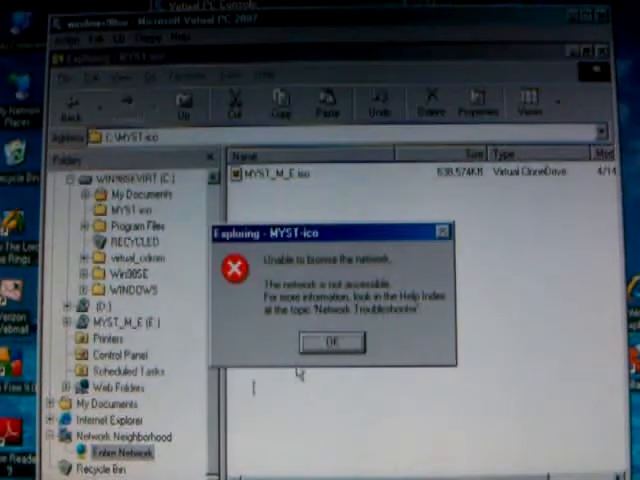
pyautogui.click(330, 342)
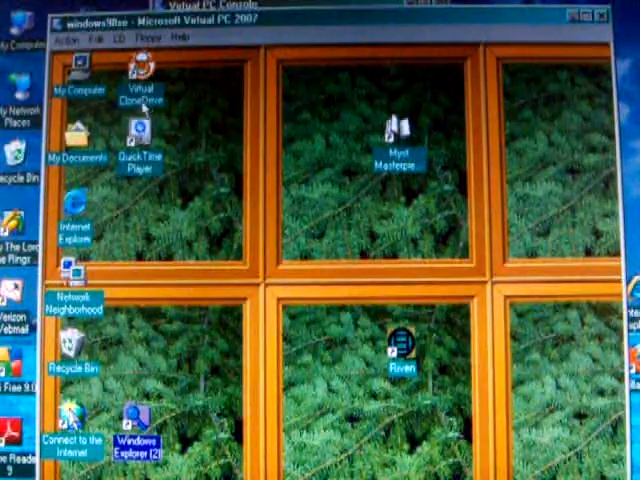
pyautogui.doubleClick(140, 90)
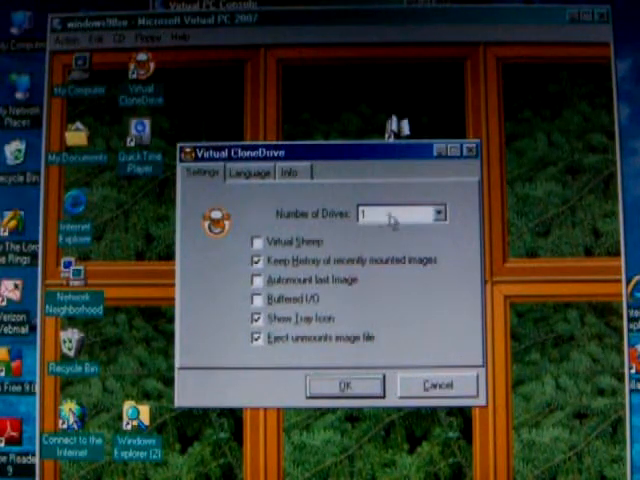
pyautogui.click(434, 214)
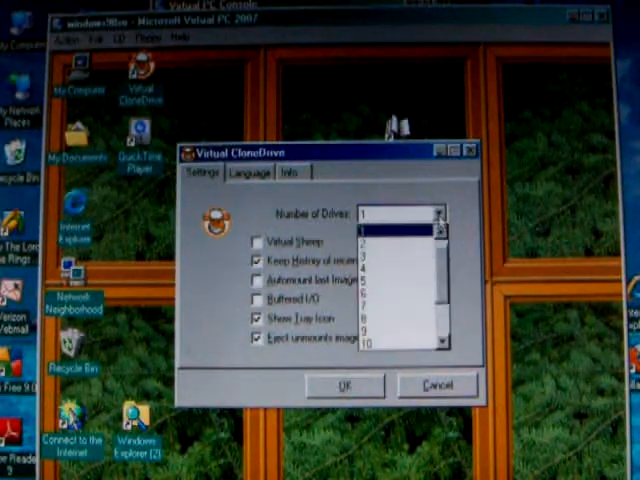
pyautogui.click(252, 176)
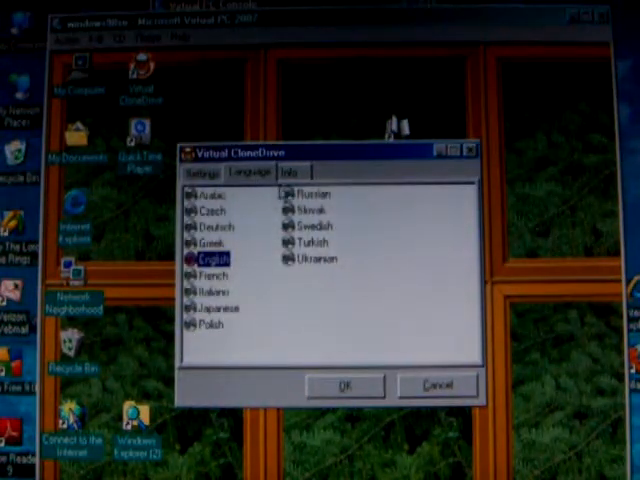
pyautogui.click(300, 172)
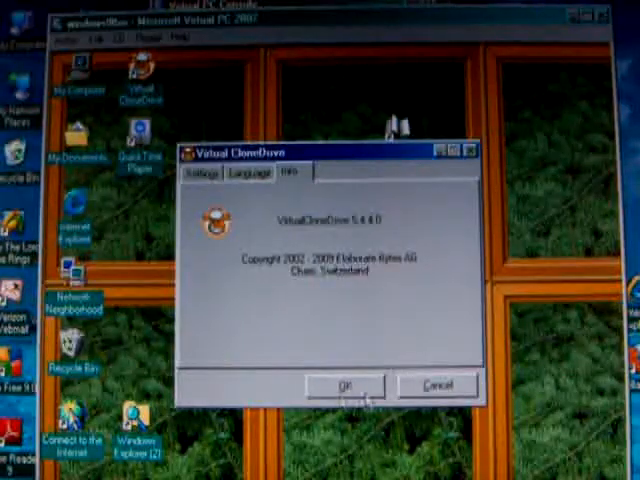
pyautogui.click(344, 384)
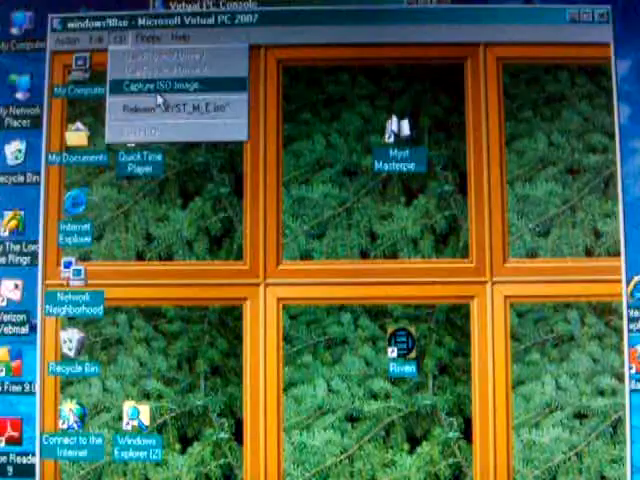
# Release the MYST_M_E.iso disc image, then browse the guest's drives in My Computer.
pyautogui.click(156, 82)
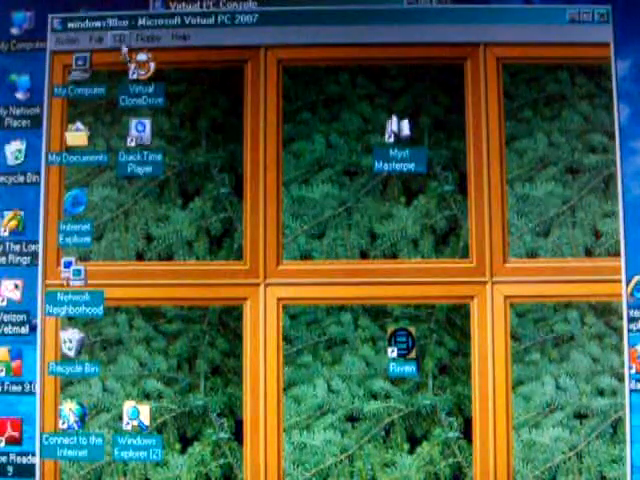
pyautogui.doubleClick(396, 140)
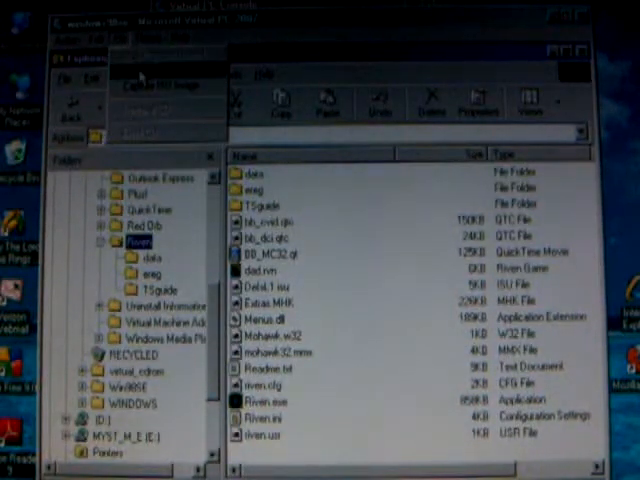
# Browse to C:\Program Files\Riven\data and view the copied MHK game data files.
pyautogui.click(140, 76)
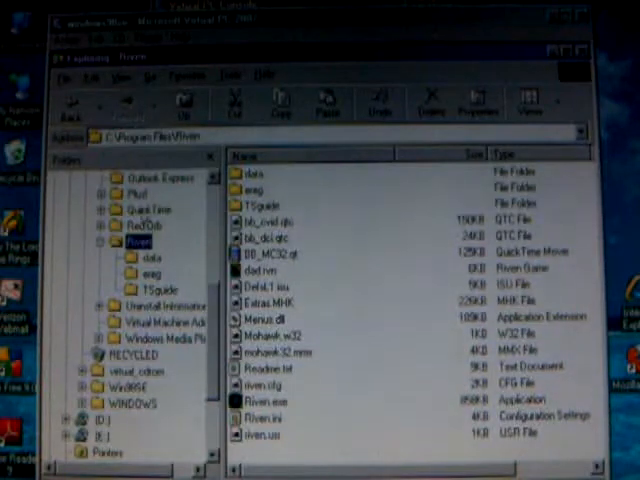
pyautogui.doubleClick(150, 256)
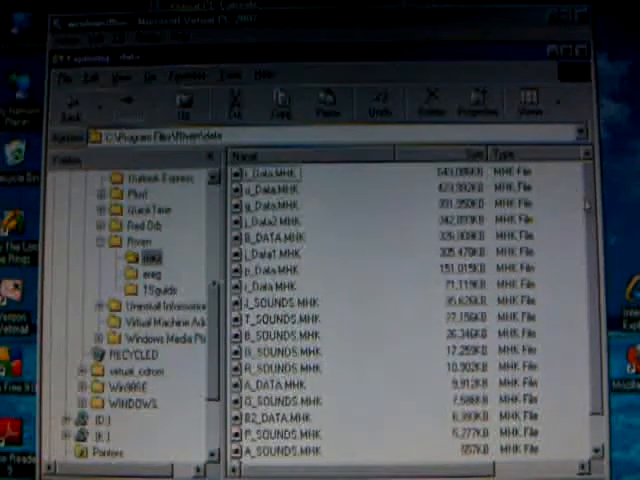
pyautogui.scroll(-3)
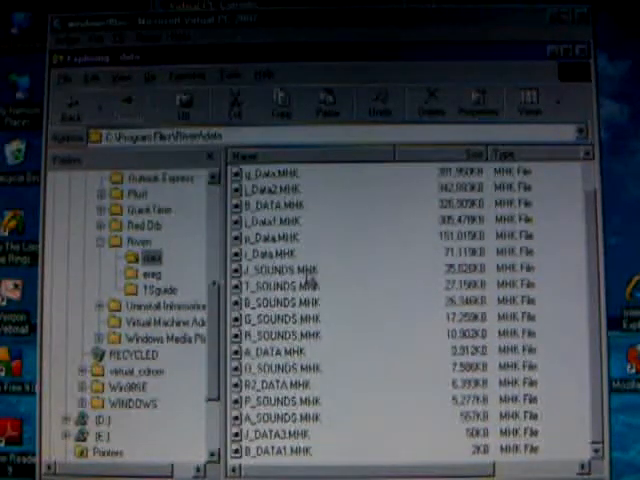
pyautogui.click(280, 270)
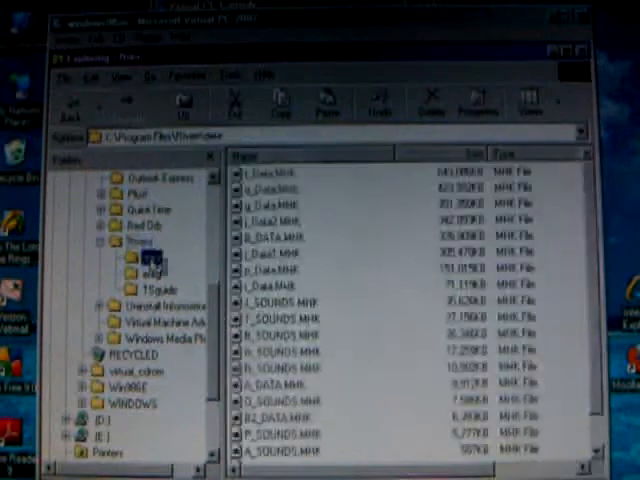
pyautogui.click(144, 256)
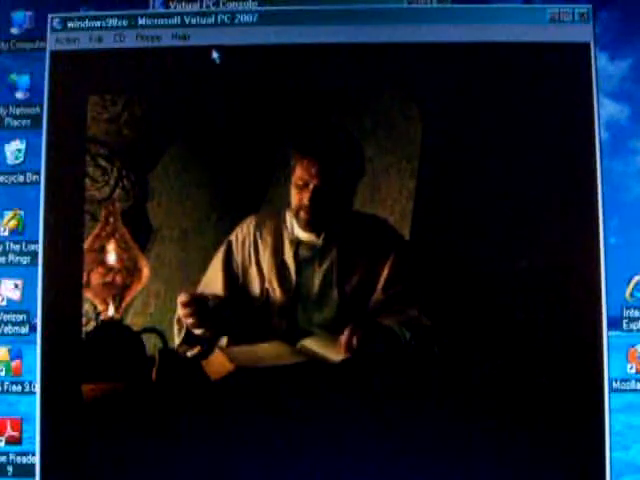
# Let Riven play its opening cinematic inside the Windows 98 guest.
pyautogui.click(64, 40)
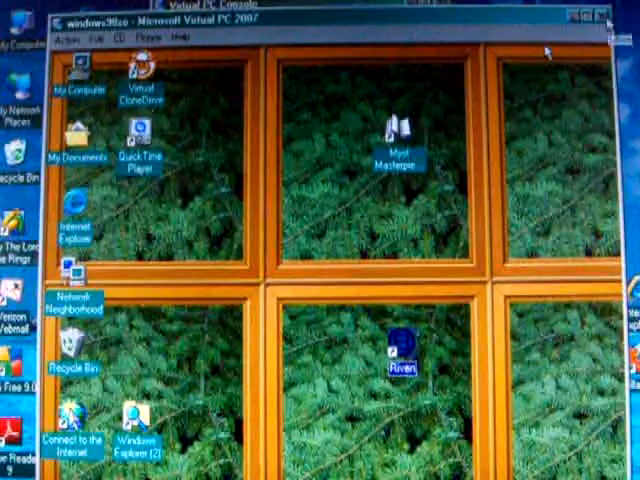
# Choose 'Shut down Windows 98 and save changes' with 'Commit changes to the virtual hard disk' ticked.
pyautogui.click(604, 28)
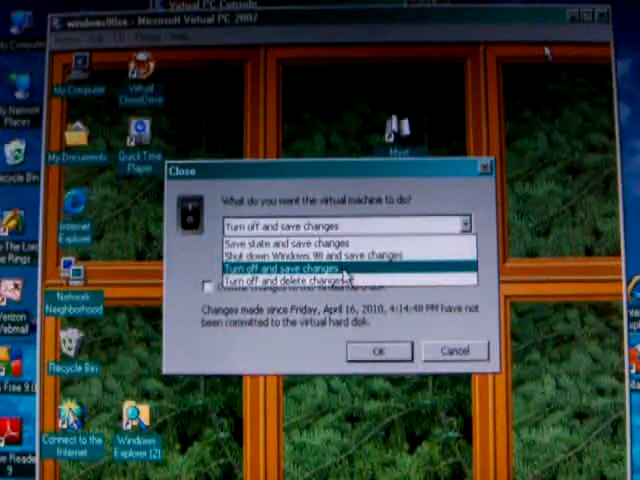
pyautogui.click(290, 288)
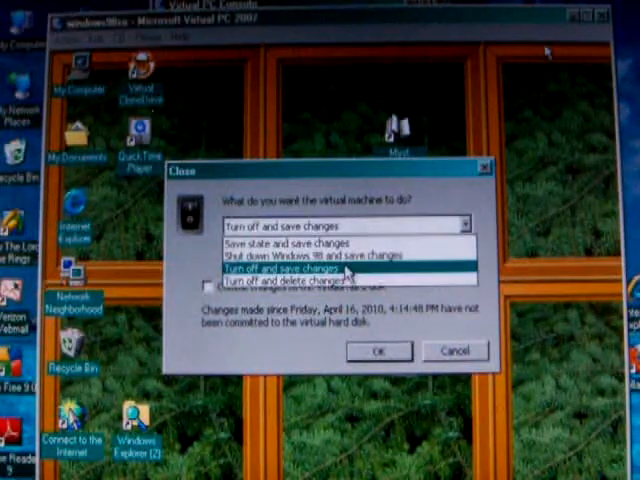
pyautogui.moveTo(290, 288)
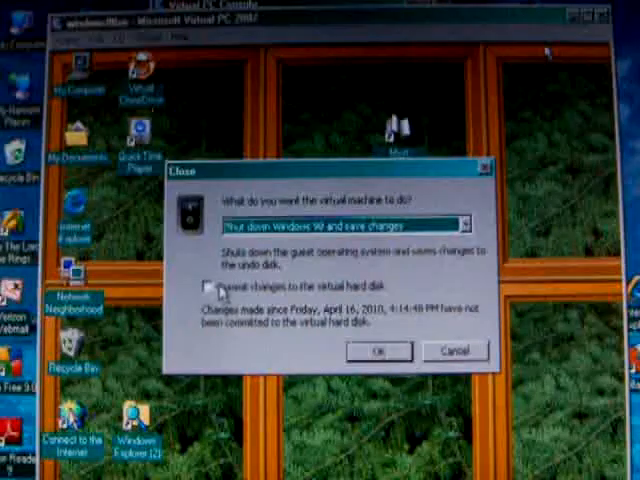
pyautogui.click(208, 284)
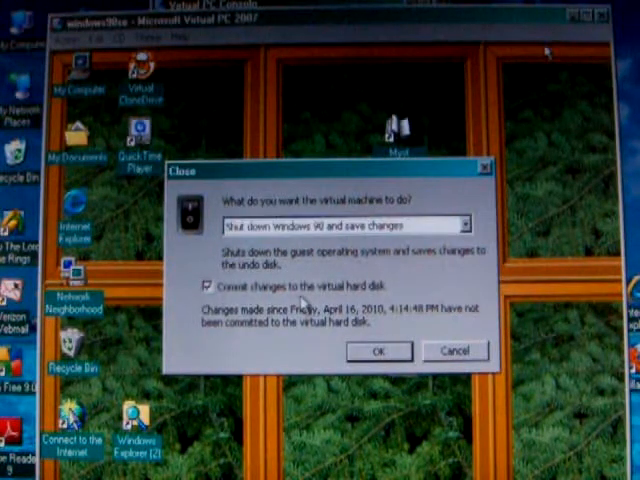